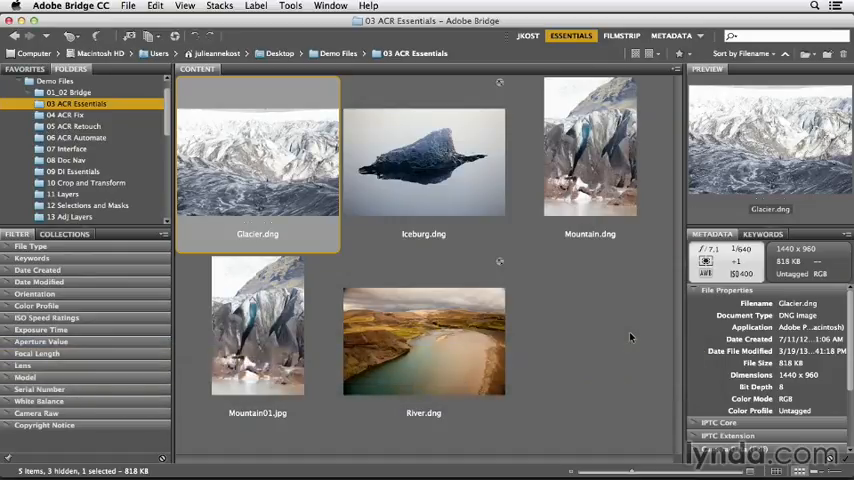
pyautogui.moveTo(556, 300)
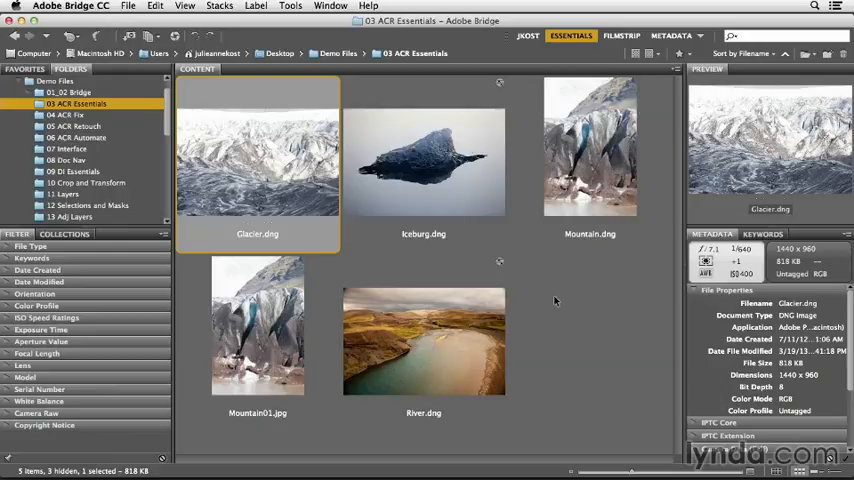
pyautogui.moveTo(246, 144)
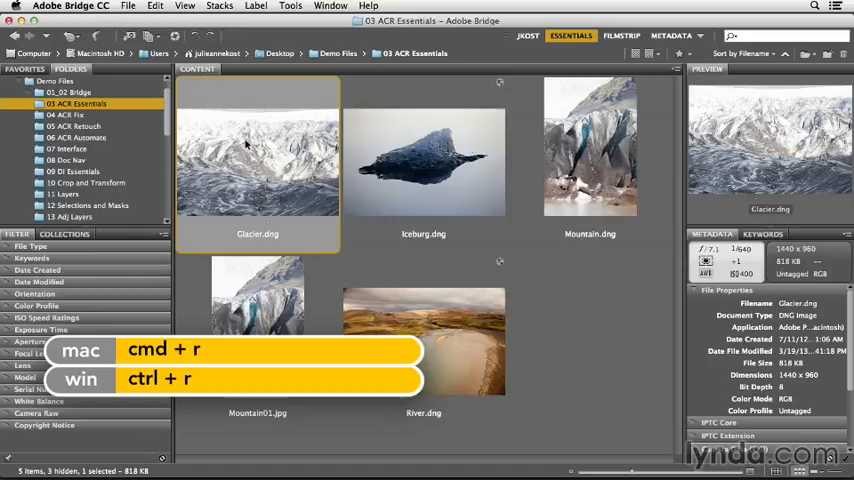
# Step: Send the selected Glacier.dng from Bridge into Camera Raw
pyautogui.press('cmd+r')
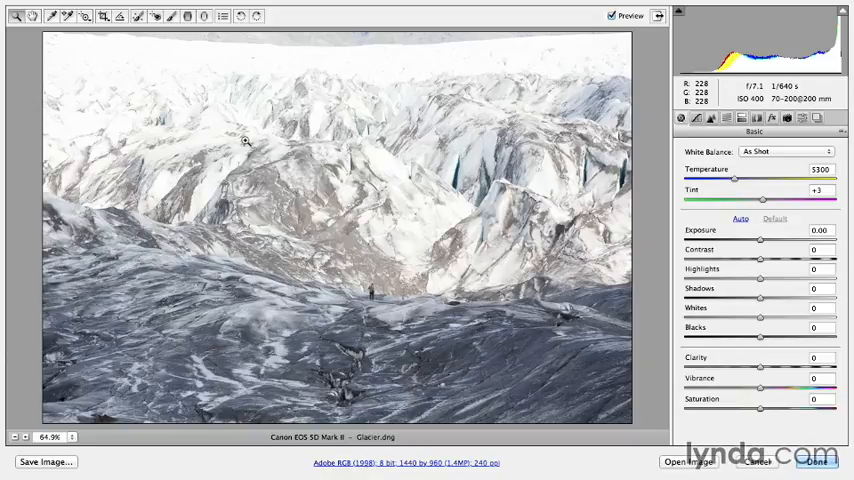
pyautogui.moveTo(520, 68)
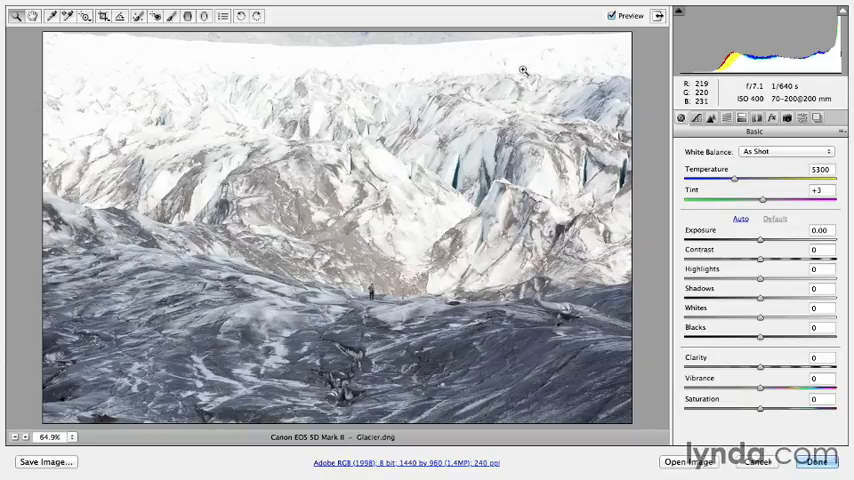
pyautogui.moveTo(150, 56)
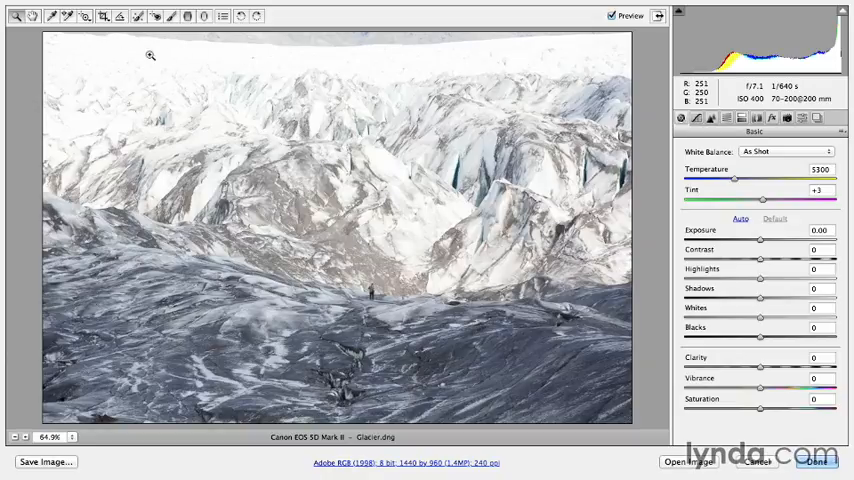
pyautogui.moveTo(492, 62)
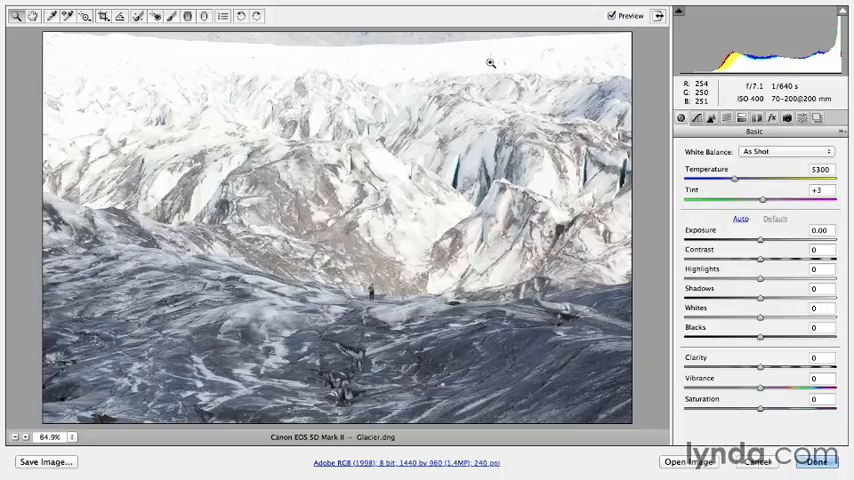
pyautogui.moveTo(660, 48)
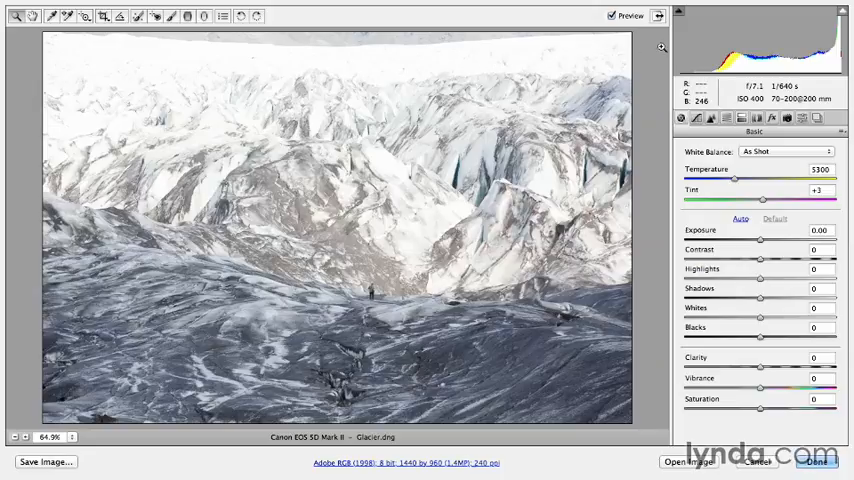
pyautogui.moveTo(720, 28)
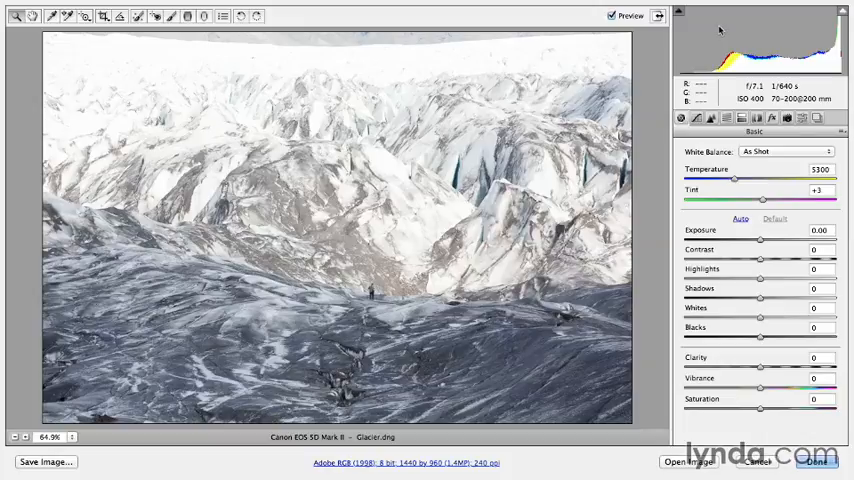
pyautogui.moveTo(688, 28)
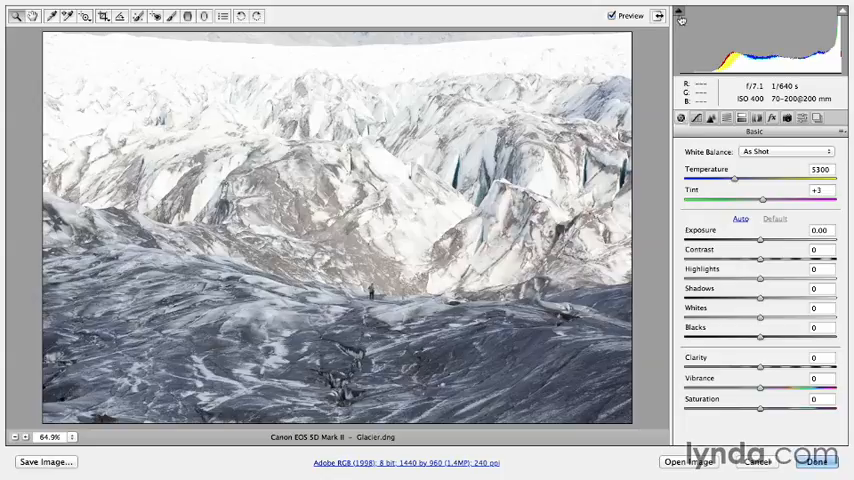
pyautogui.moveTo(680, 16)
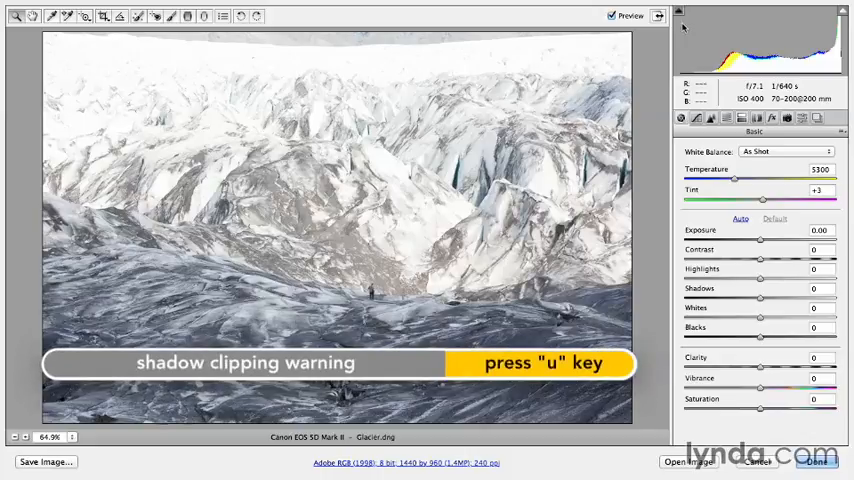
pyautogui.moveTo(790, 16)
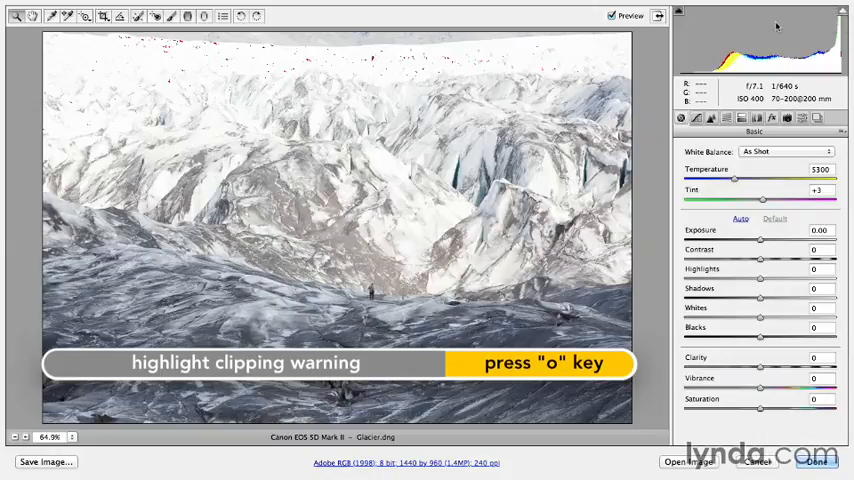
# Step: Enable the highlight clipping warning so blown-out snow is marked
pyautogui.press('o')
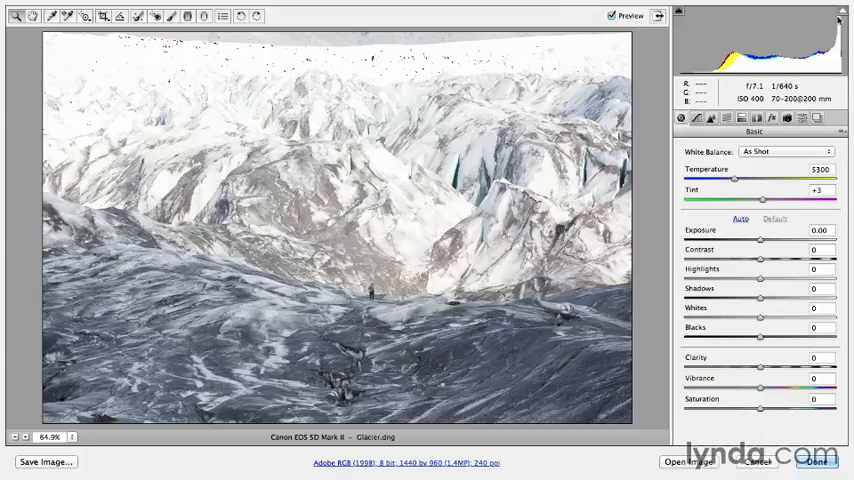
pyautogui.moveTo(570, 68)
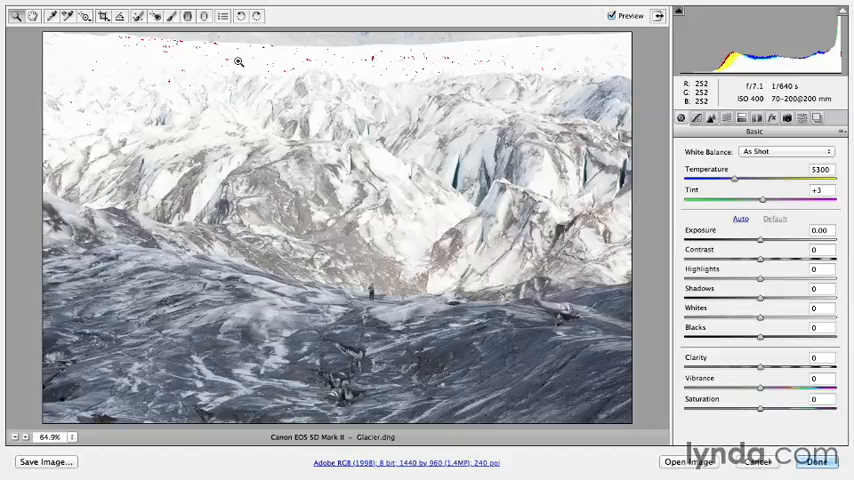
pyautogui.moveTo(514, 62)
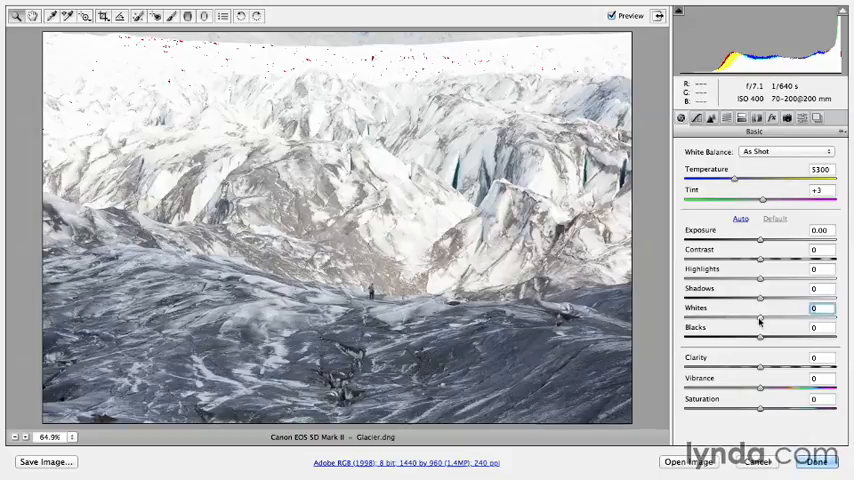
# Step: Raise the Whites to reveal where the bright snow clips
pyautogui.moveTo(762, 320); pyautogui.dragTo(776, 320)
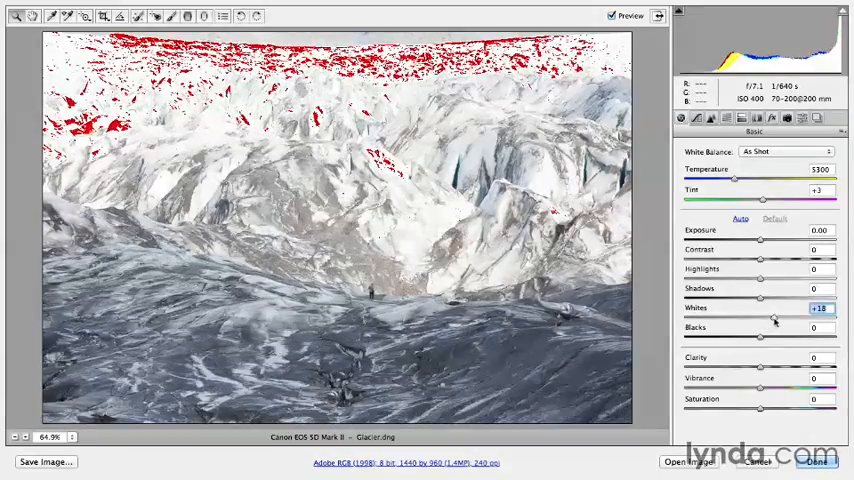
pyautogui.moveTo(762, 320); pyautogui.dragTo(784, 320)
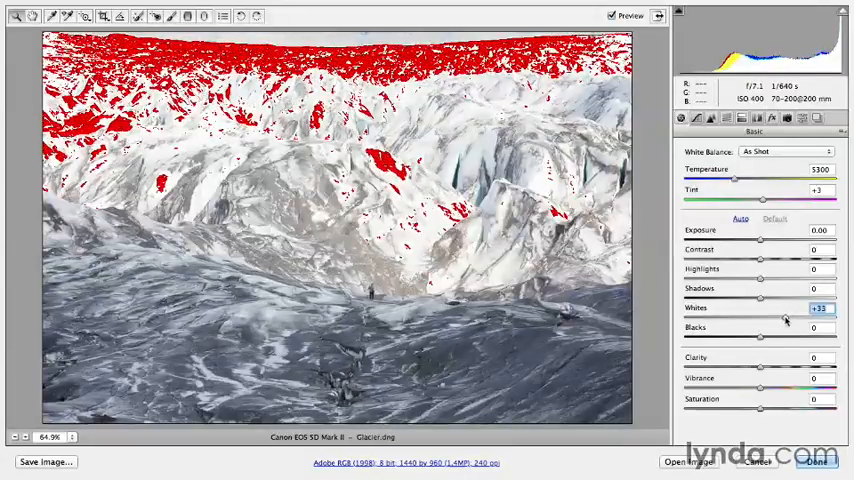
pyautogui.moveTo(776, 318); pyautogui.dragTo(792, 318)
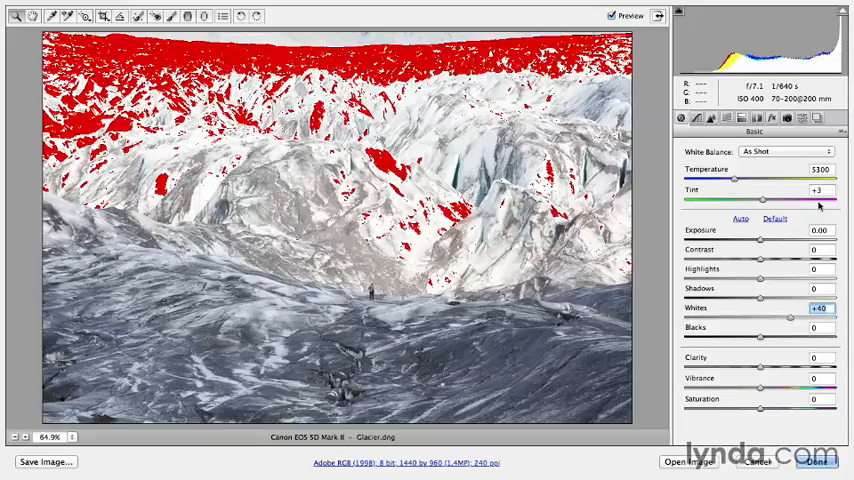
# Step: Pull the Whites down to a negative value so the snow no longer clips
pyautogui.moveTo(770, 308); pyautogui.dragTo(762, 308)
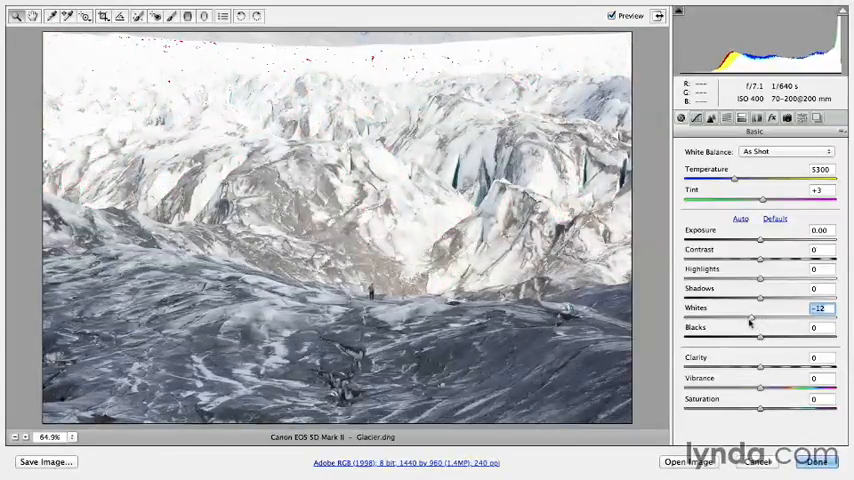
pyautogui.moveTo(752, 320); pyautogui.dragTo(722, 320)
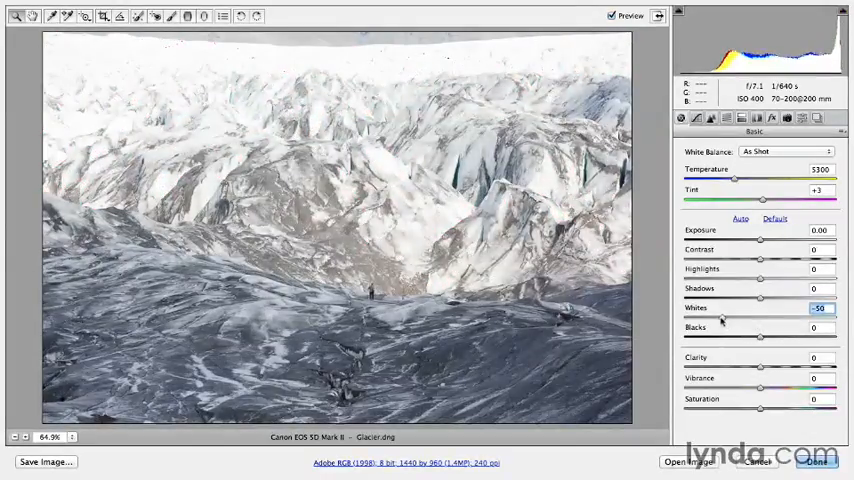
pyautogui.moveTo(760, 318); pyautogui.dragTo(744, 318)
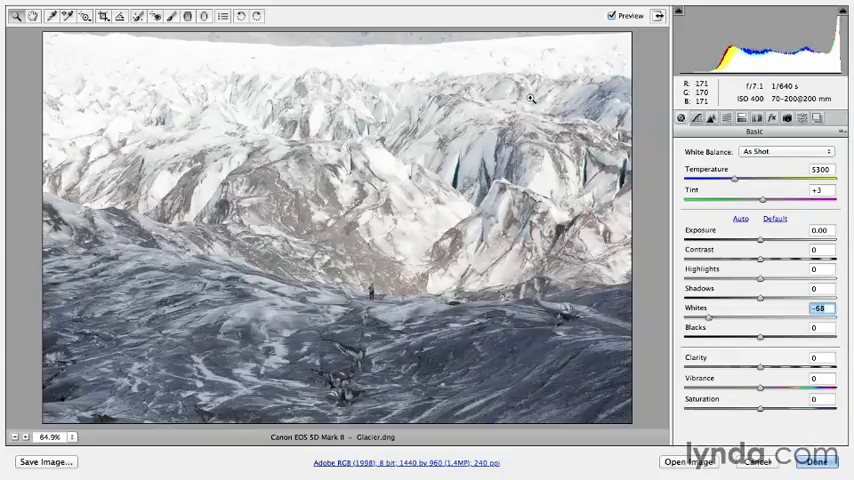
pyautogui.moveTo(528, 62)
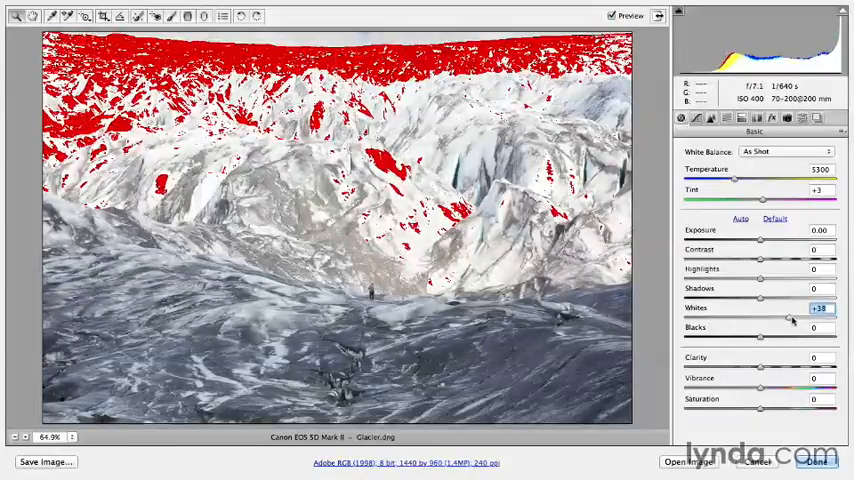
pyautogui.moveTo(776, 316); pyautogui.dragTo(762, 316)
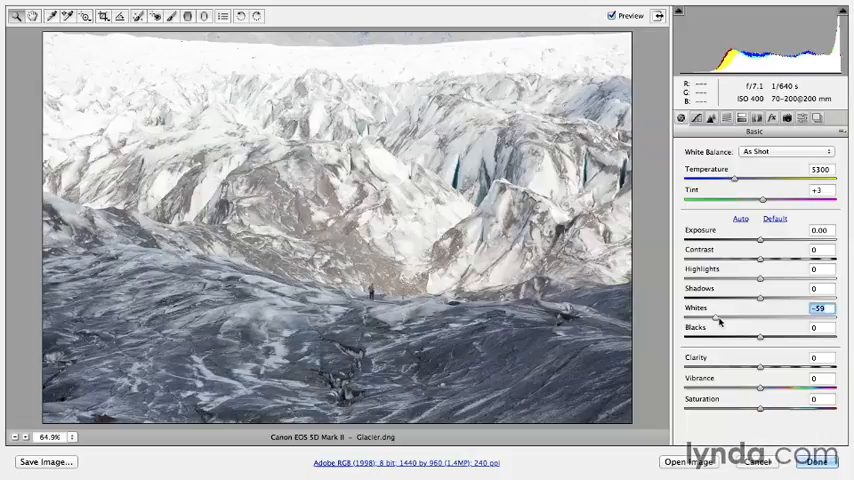
pyautogui.moveTo(500, 316)
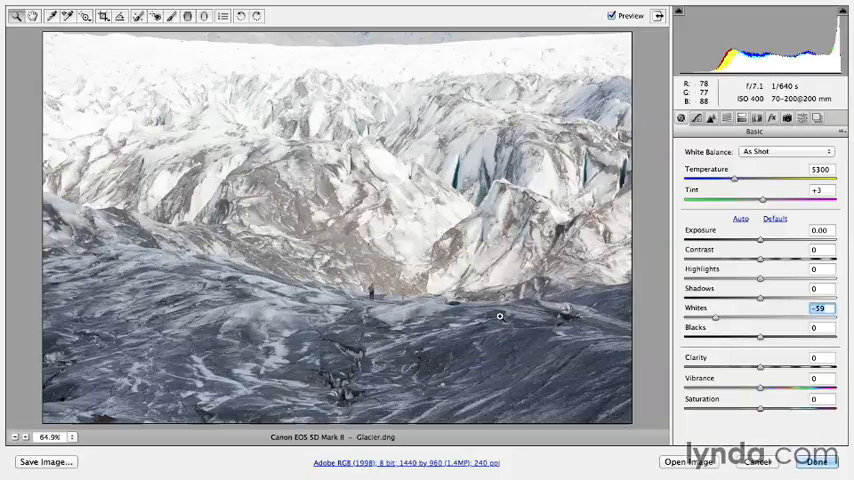
pyautogui.moveTo(596, 252)
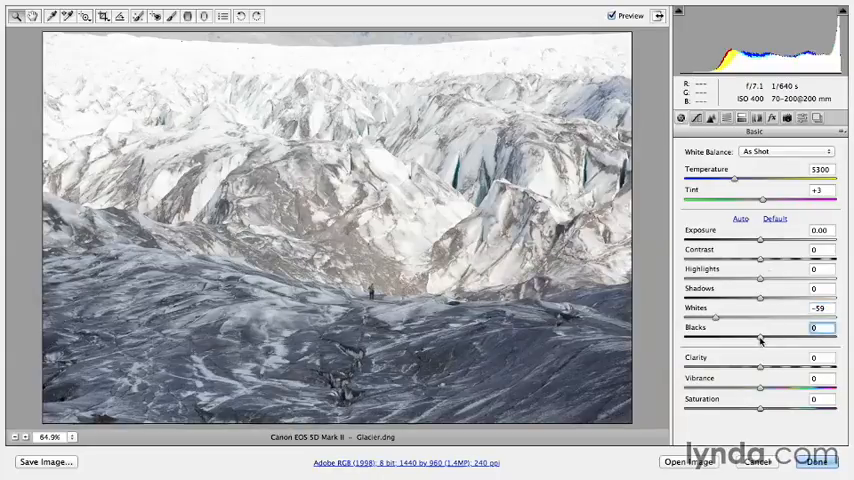
# Step: Darken the Blacks progressively toward the extreme, watching for shadow clipping
pyautogui.moveTo(760, 340); pyautogui.dragTo(744, 340)
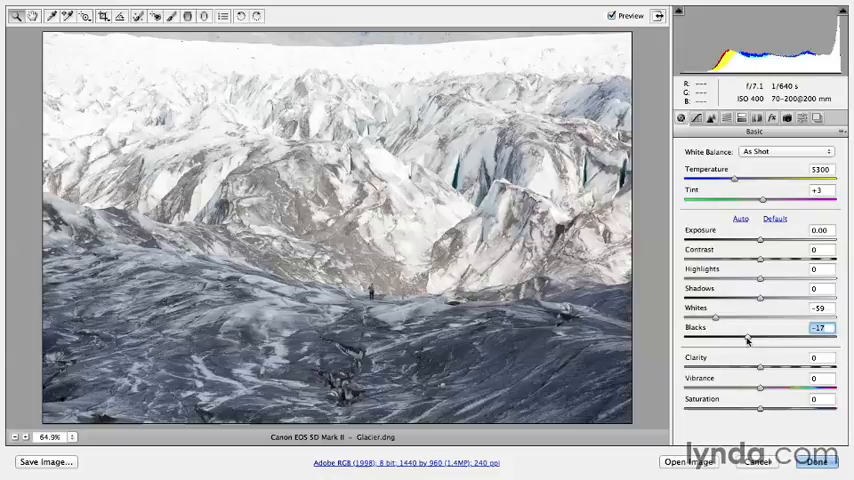
pyautogui.moveTo(760, 340); pyautogui.dragTo(738, 340)
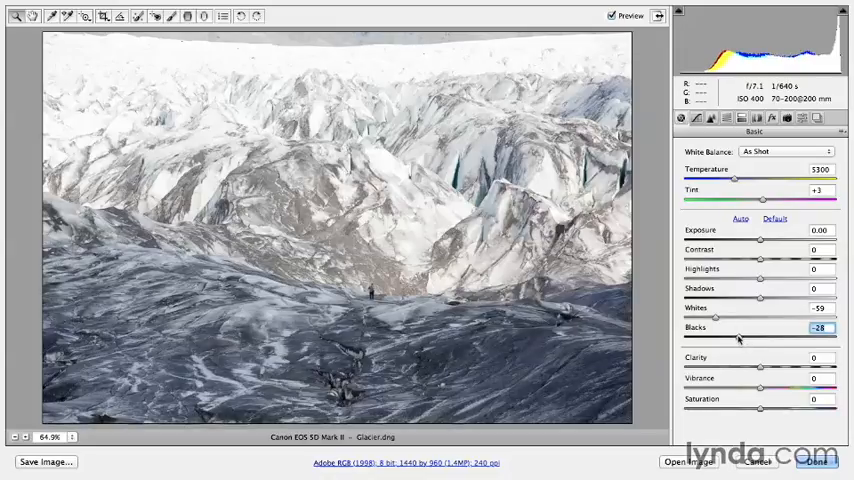
pyautogui.moveTo(744, 340); pyautogui.dragTo(730, 340)
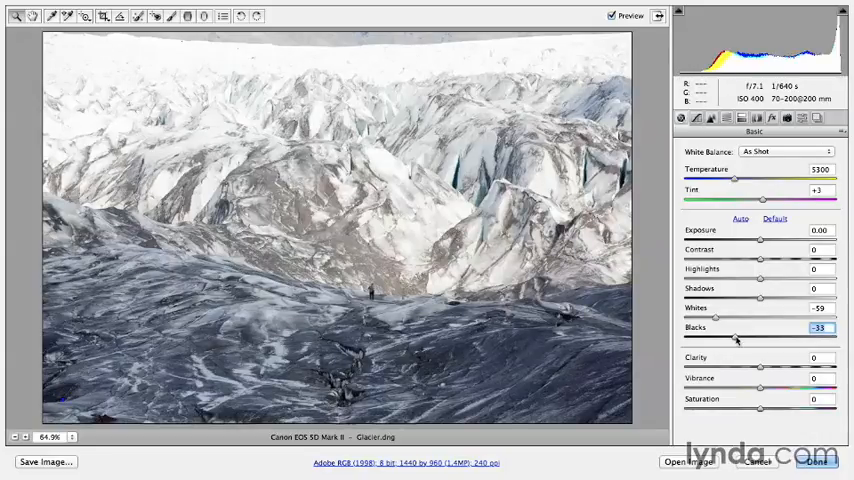
pyautogui.moveTo(732, 340); pyautogui.dragTo(702, 340)
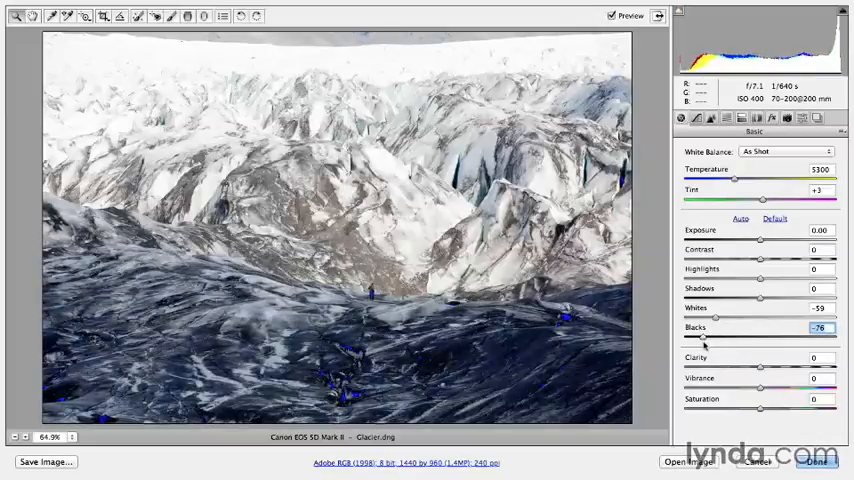
pyautogui.moveTo(700, 338); pyautogui.dragTo(684, 338)
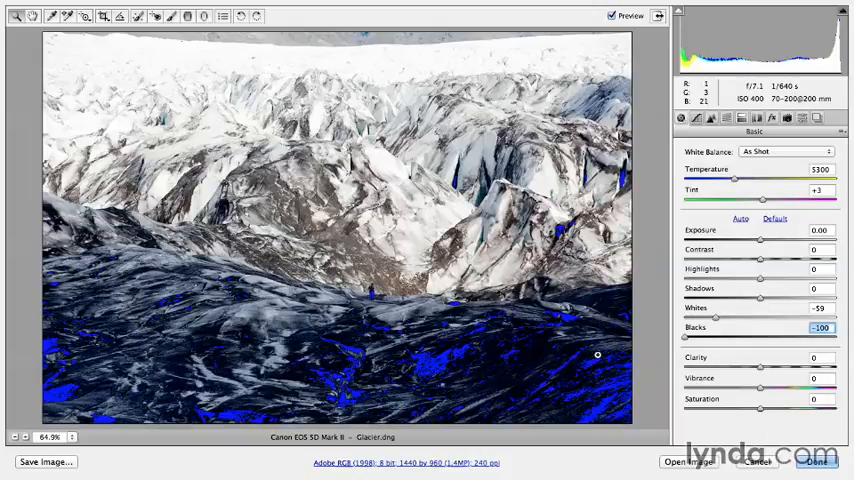
pyautogui.moveTo(684, 340); pyautogui.dragTo(690, 340)
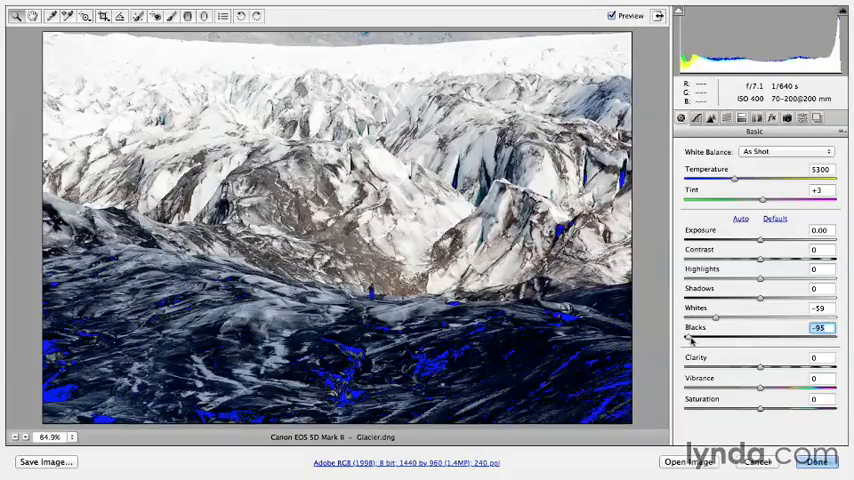
# Step: Ease the Blacks back to a moderate negative value without visible clipping
pyautogui.moveTo(684, 338); pyautogui.dragTo(712, 338)
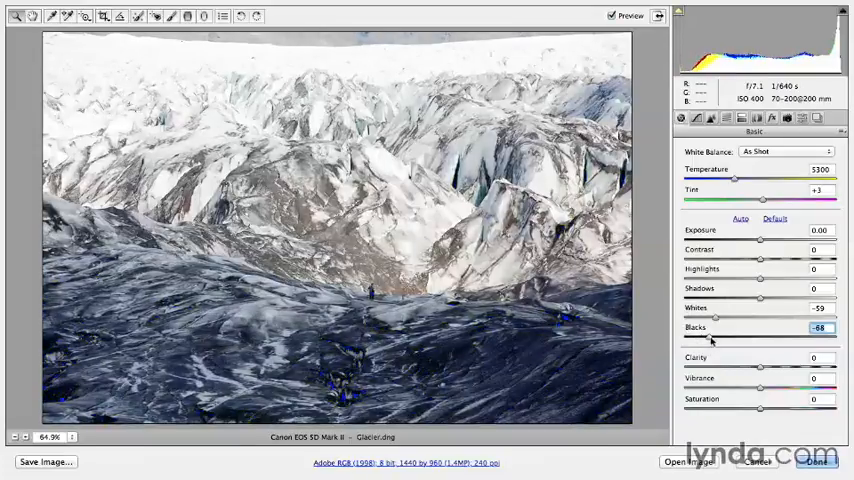
pyautogui.moveTo(704, 340); pyautogui.dragTo(716, 340)
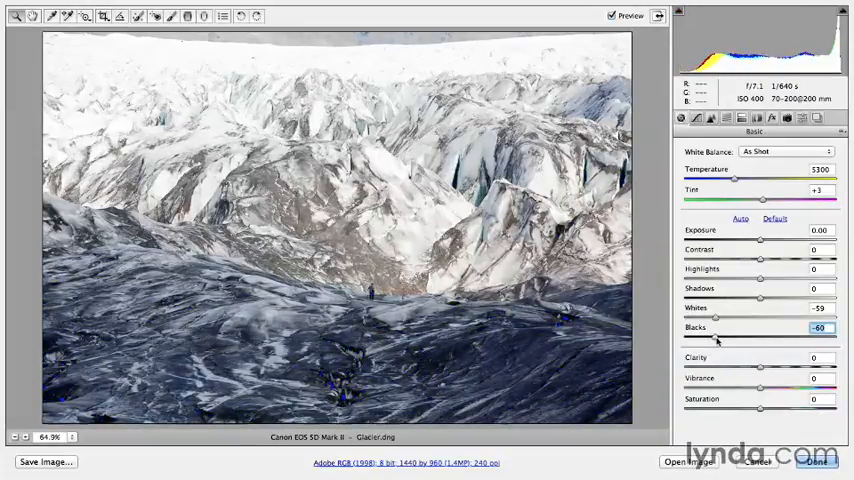
pyautogui.moveTo(704, 340); pyautogui.dragTo(712, 340)
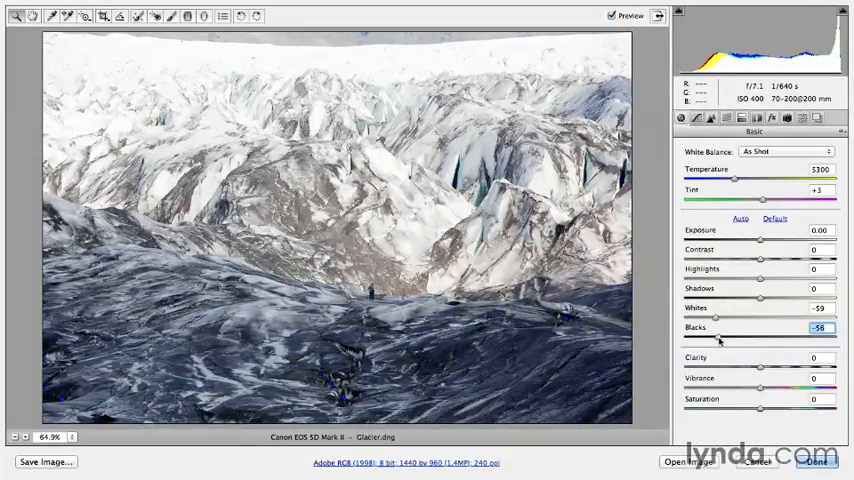
pyautogui.moveTo(714, 340); pyautogui.dragTo(710, 340)
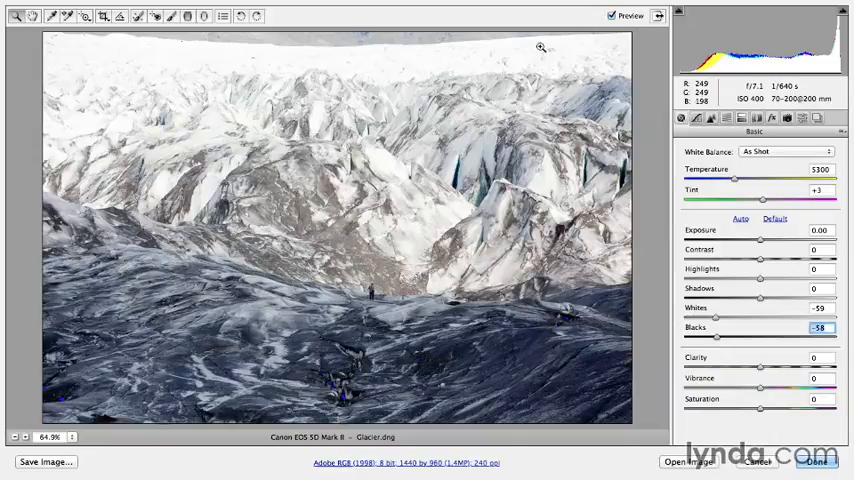
pyautogui.moveTo(348, 60)
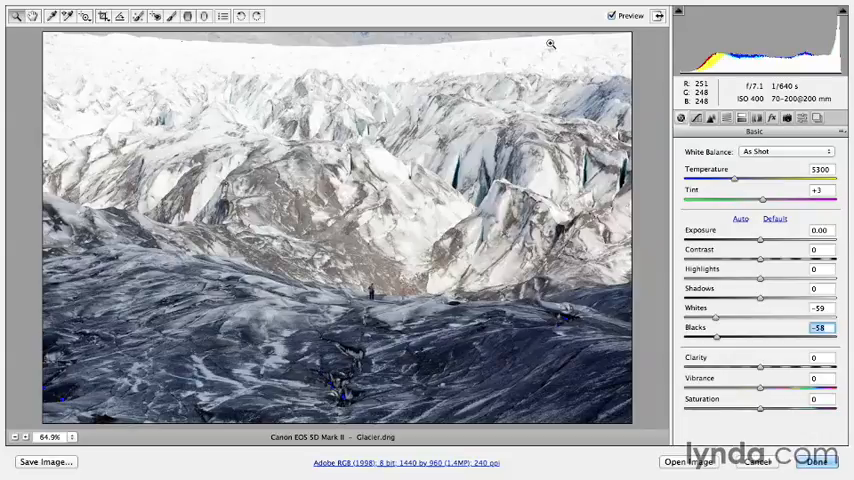
pyautogui.moveTo(364, 68)
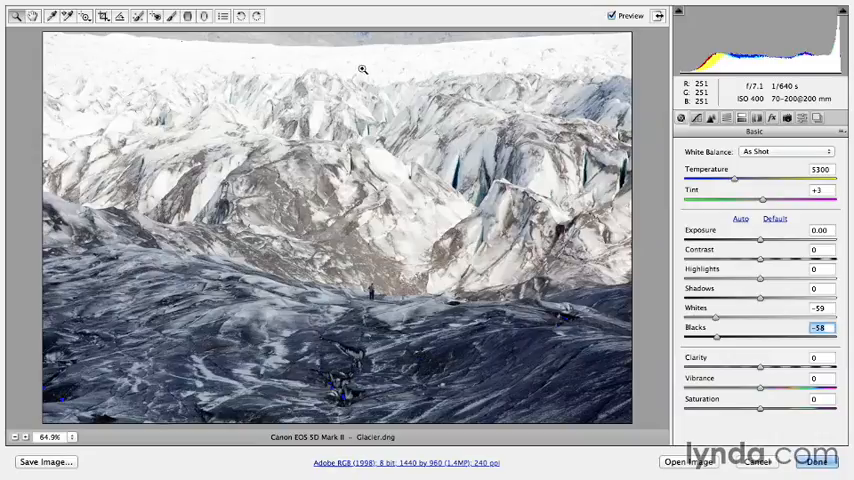
pyautogui.moveTo(318, 366)
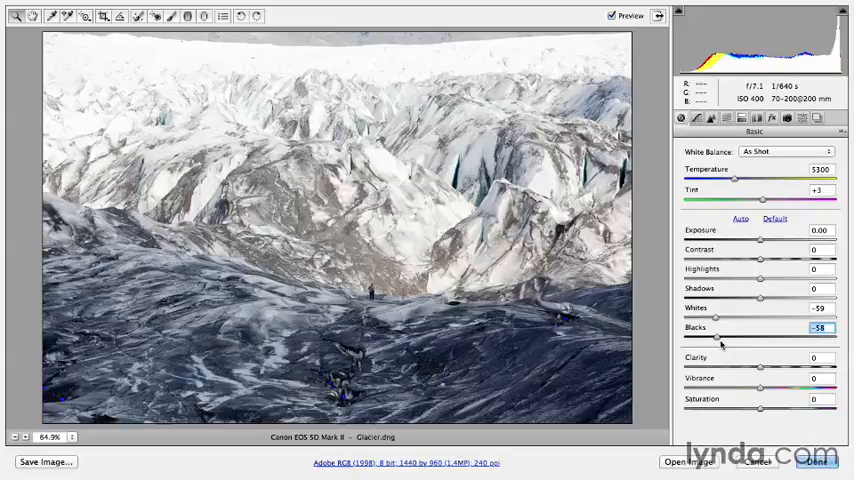
# Step: Nudge the Blacks slightly after checking the sky's brightest values
pyautogui.moveTo(708, 340); pyautogui.dragTo(718, 340)
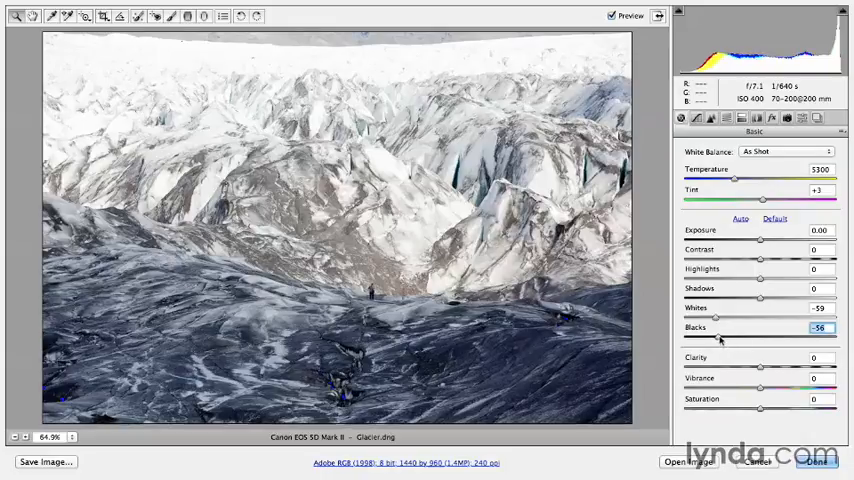
pyautogui.moveTo(716, 340); pyautogui.dragTo(732, 340)
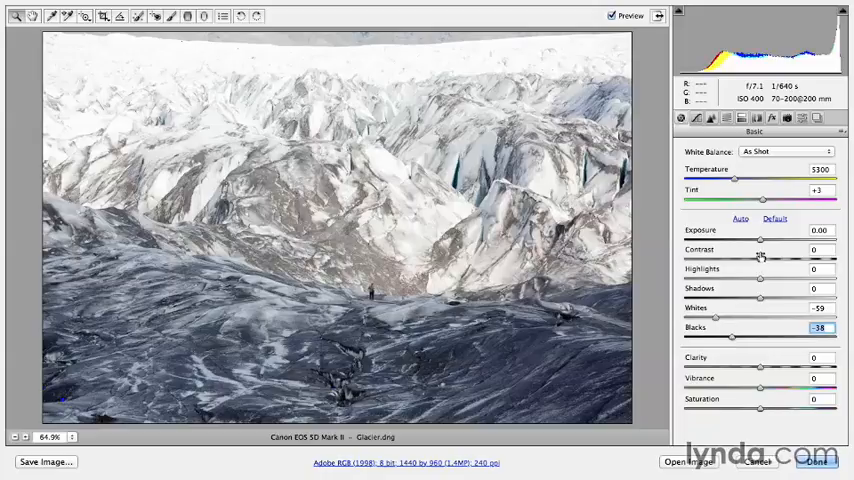
# Step: Lower the Exposure to around -1.45, darkening the whole glacier scene
pyautogui.moveTo(762, 242); pyautogui.dragTo(760, 242)
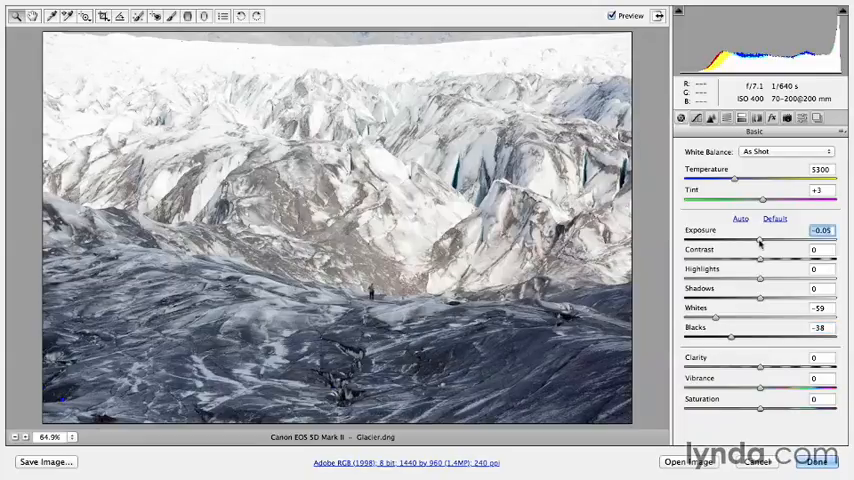
pyautogui.moveTo(760, 242); pyautogui.dragTo(748, 242)
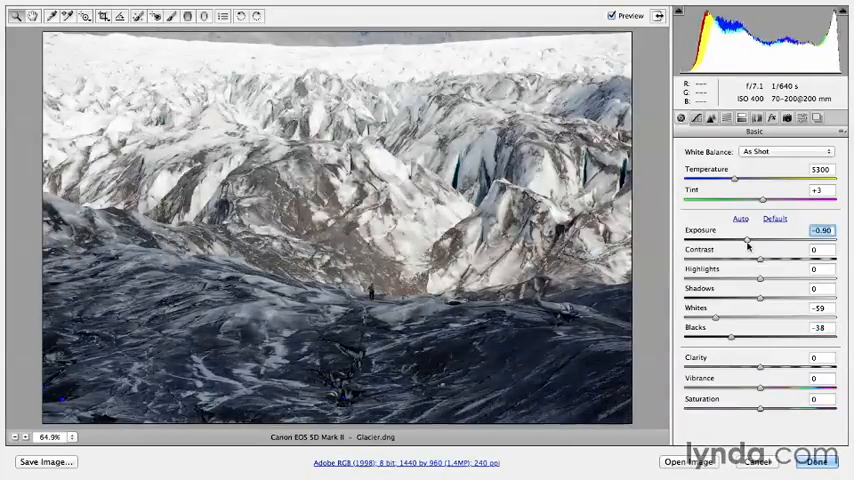
pyautogui.moveTo(748, 244); pyautogui.dragTo(742, 244)
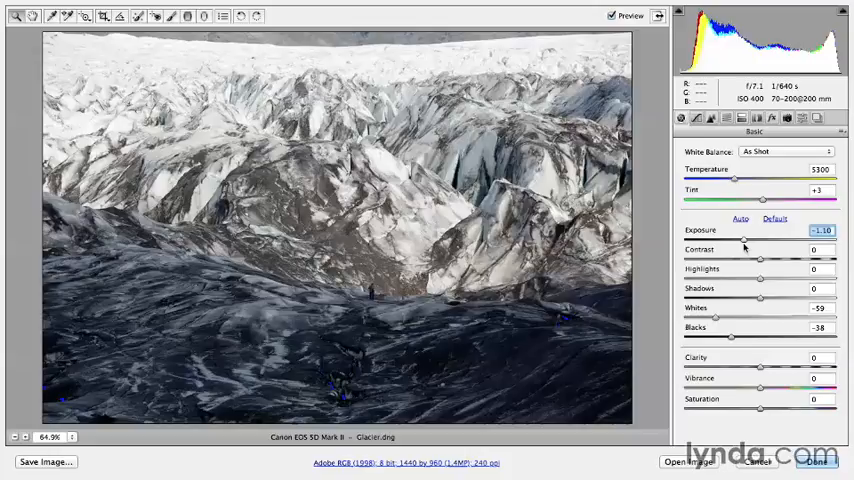
pyautogui.moveTo(744, 236); pyautogui.dragTo(738, 236)
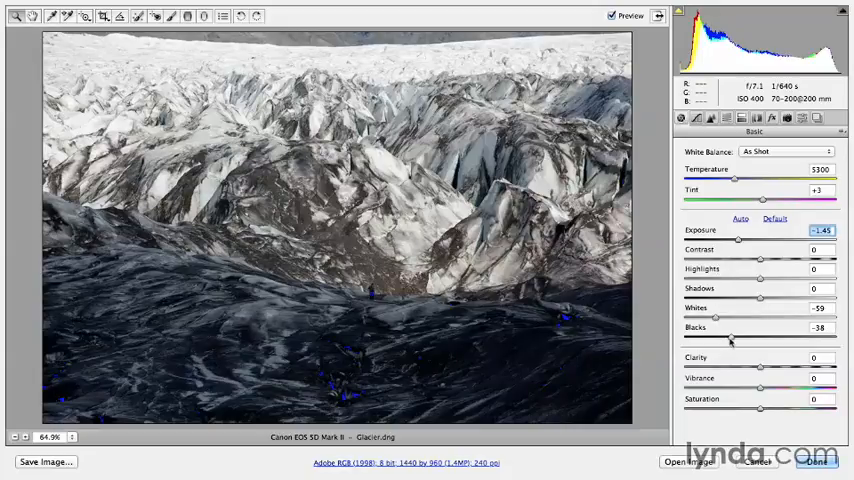
# Step: Lift the Blacks to a less negative value so the dark ice keeps detail
pyautogui.moveTo(704, 340); pyautogui.dragTo(742, 340)
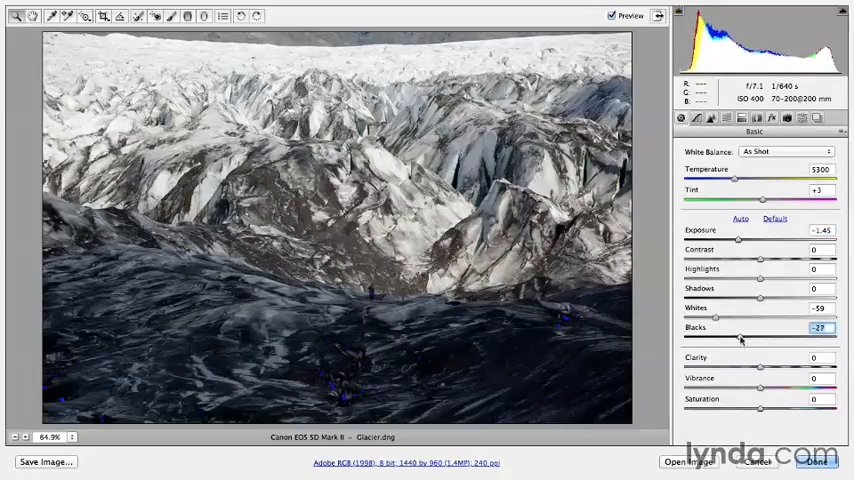
pyautogui.moveTo(710, 338); pyautogui.dragTo(744, 338)
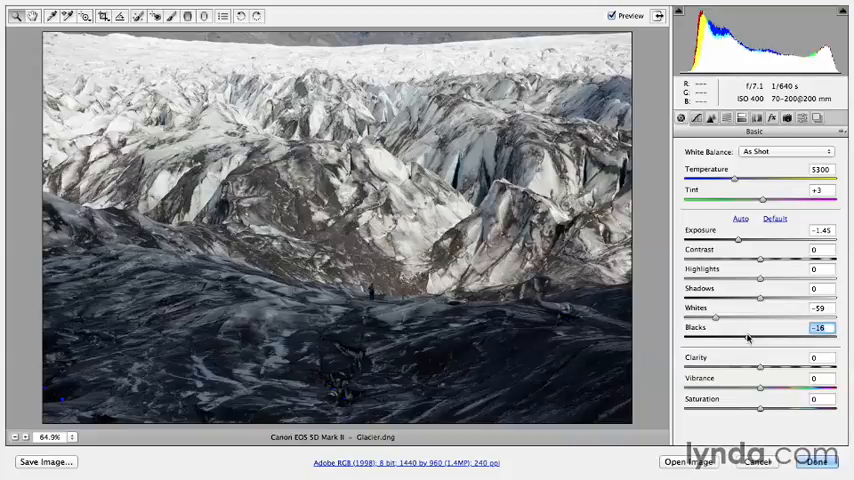
pyautogui.moveTo(744, 338); pyautogui.dragTo(752, 338)
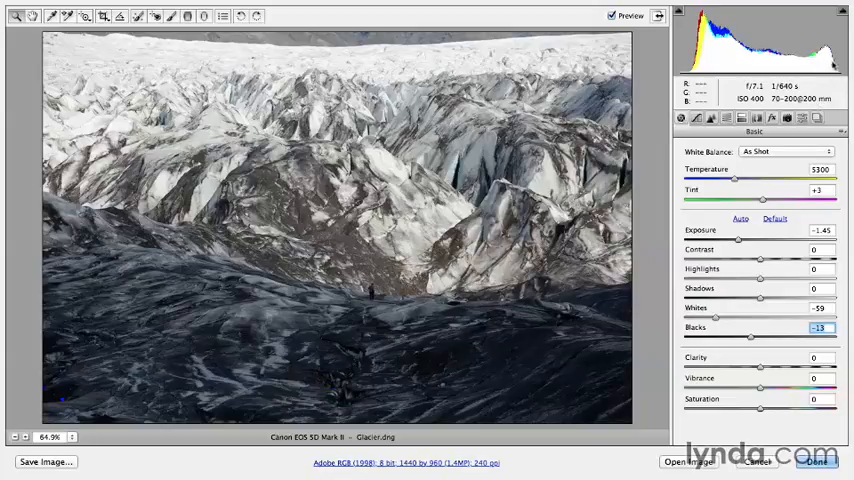
pyautogui.moveTo(508, 56)
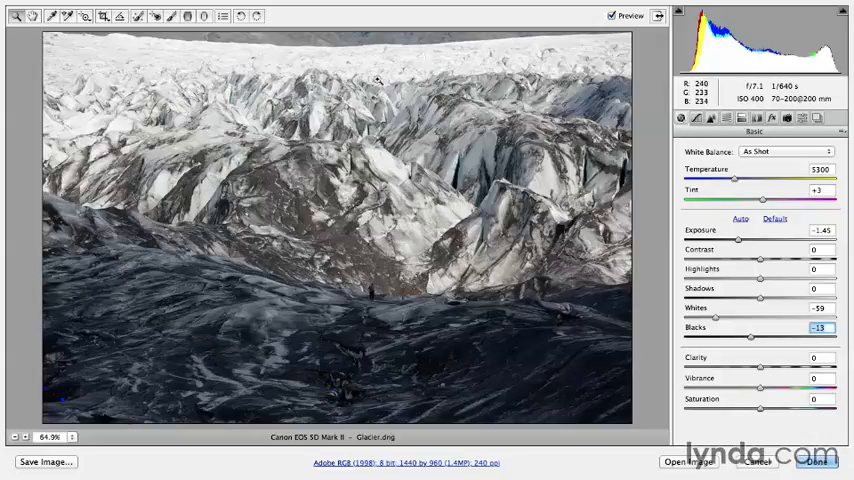
pyautogui.moveTo(448, 216)
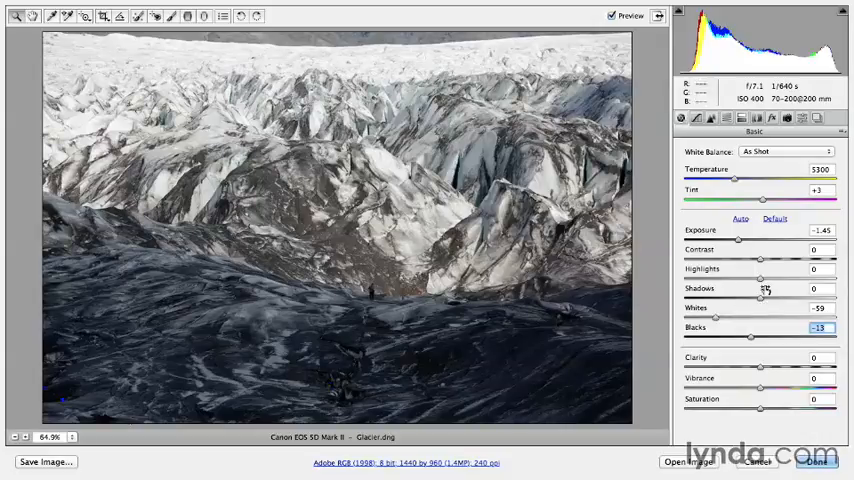
# Step: Reduce the Highlights to around -67 to recover detail in the bright ice
pyautogui.moveTo(760, 280); pyautogui.dragTo(740, 280)
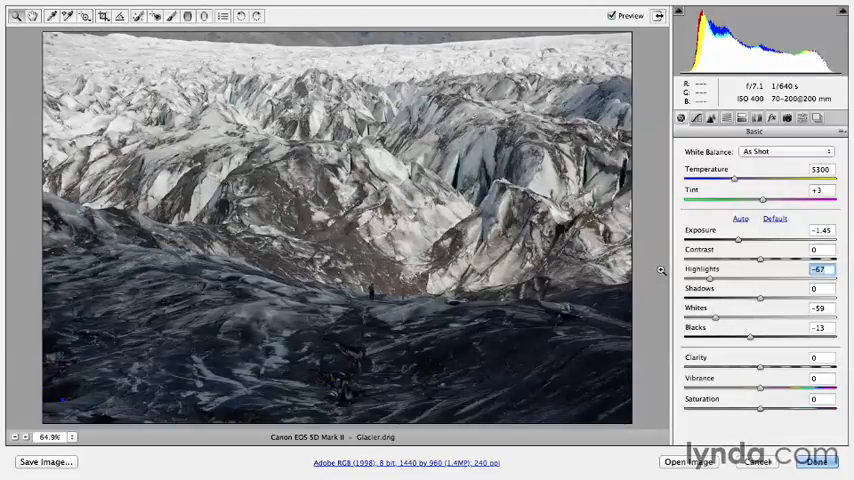
pyautogui.press('p')
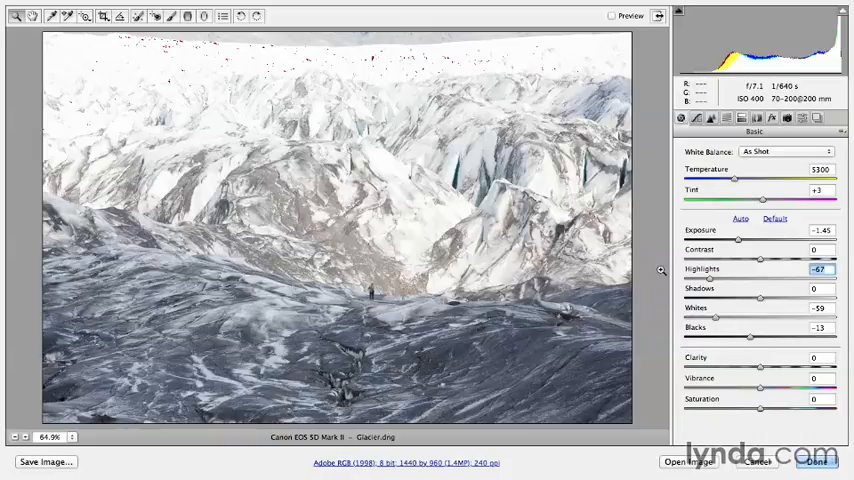
pyautogui.click(612, 16)
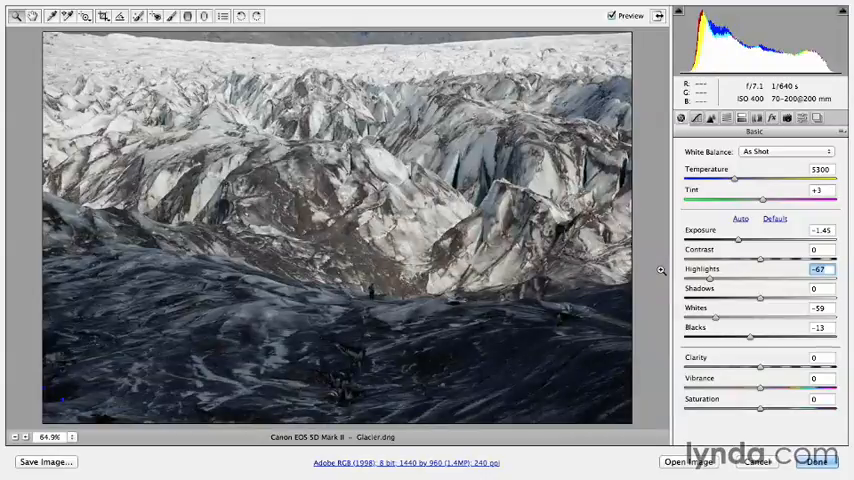
pyautogui.moveTo(600, 260)
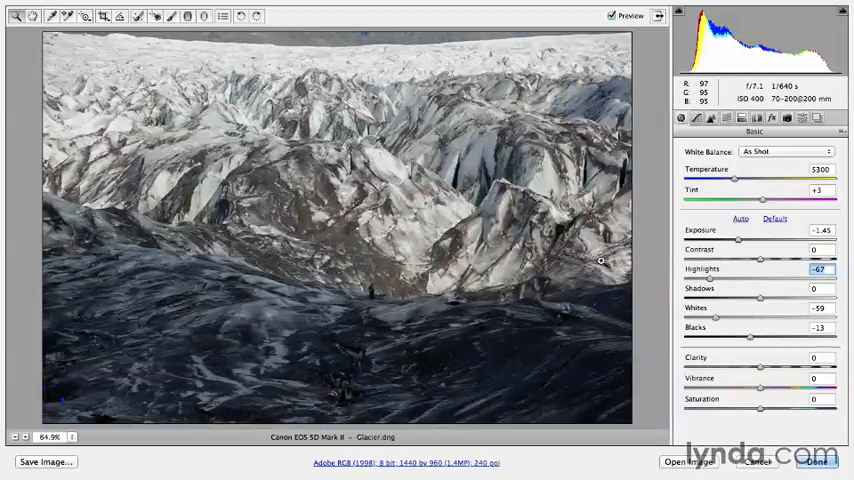